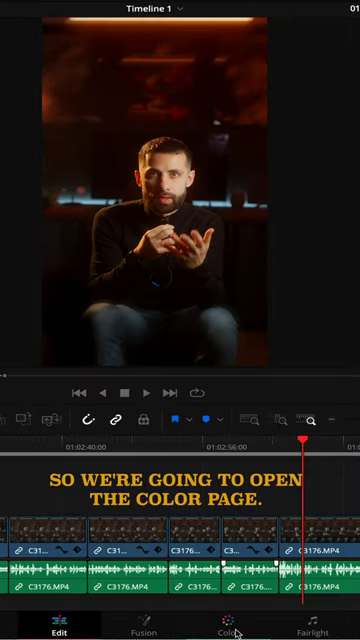
Switch to the Color page and show the node graph with the Directional Blur settings
{"action": "left_click", "coordinate": [229, 633]}
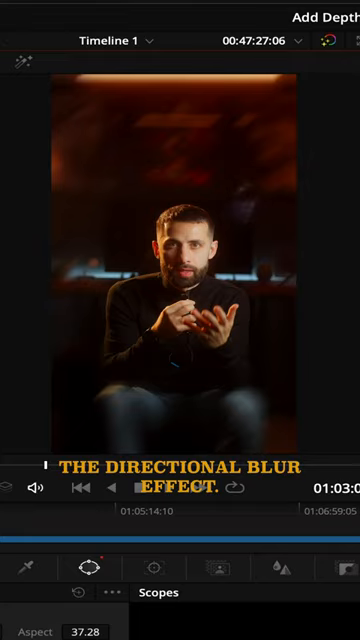
{"action": "left_click", "coordinate": [92, 40]}
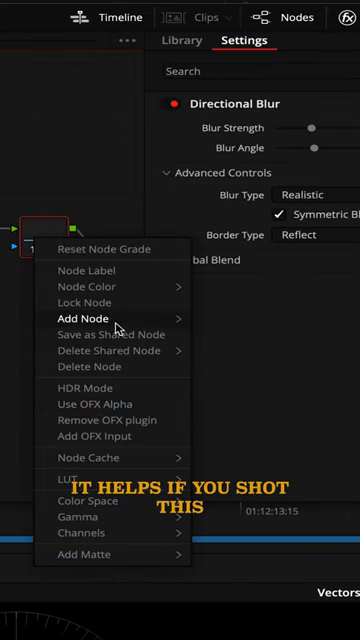
{"action": "mouse_move", "coordinate": [88, 317]}
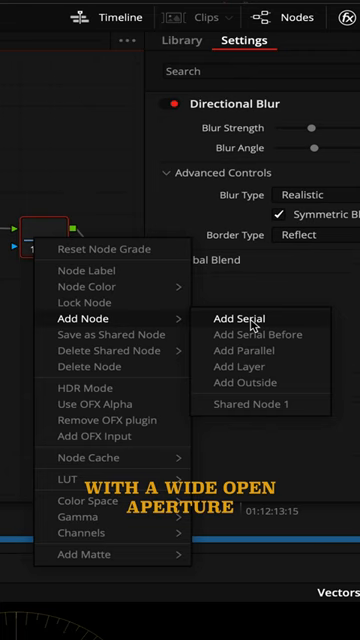